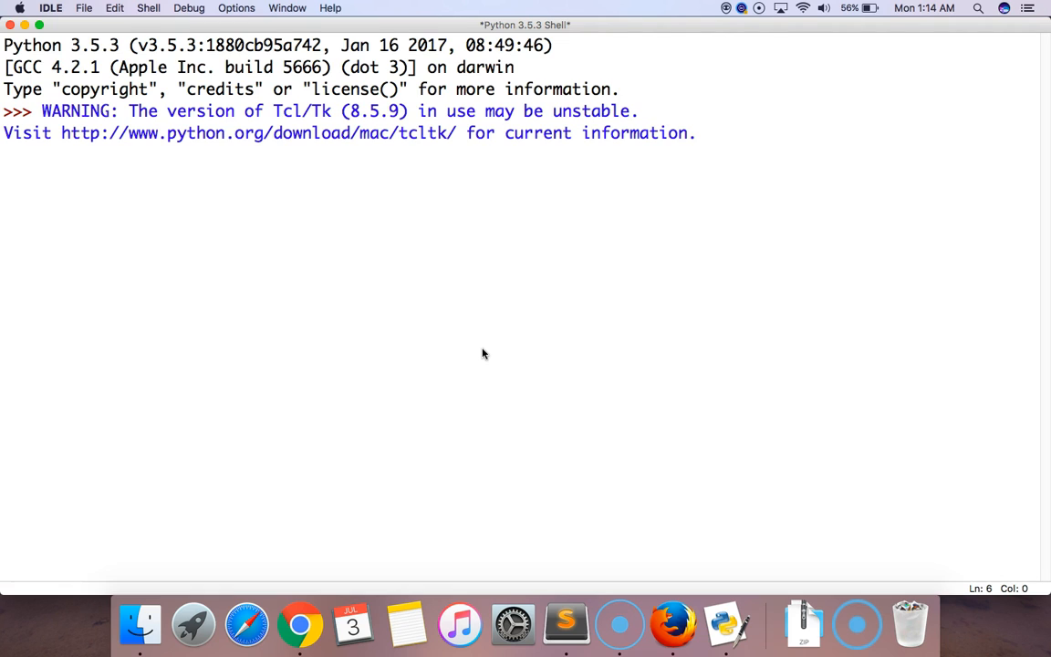
- Create a new blank IDLE script and maximize its window
{"action": "key", "text": "enter"}
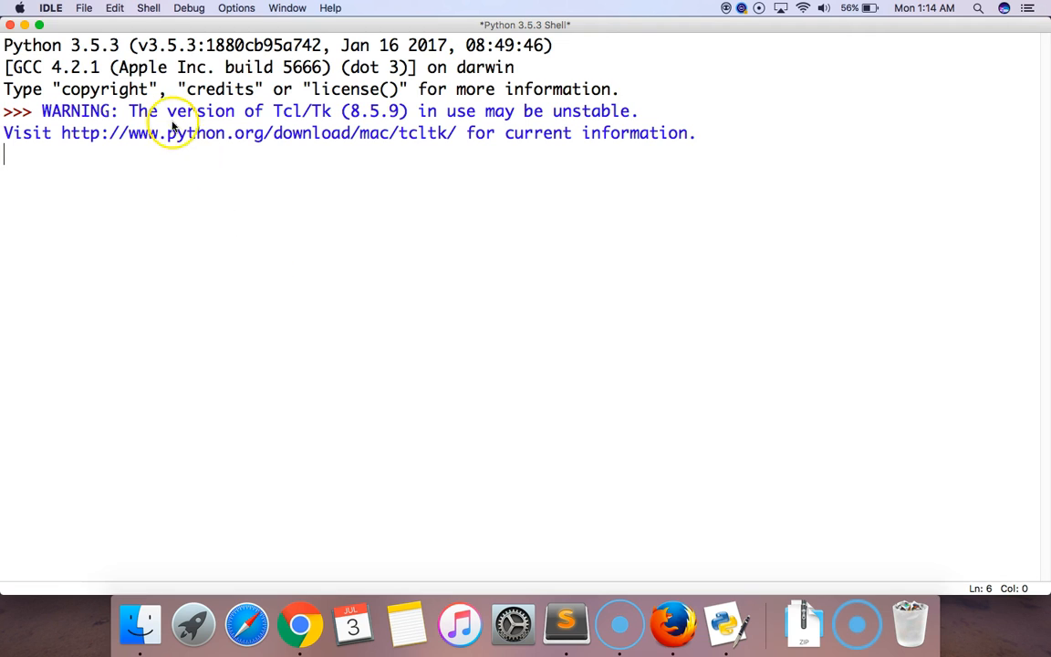
{"action": "left_click", "coordinate": [84, 7]}
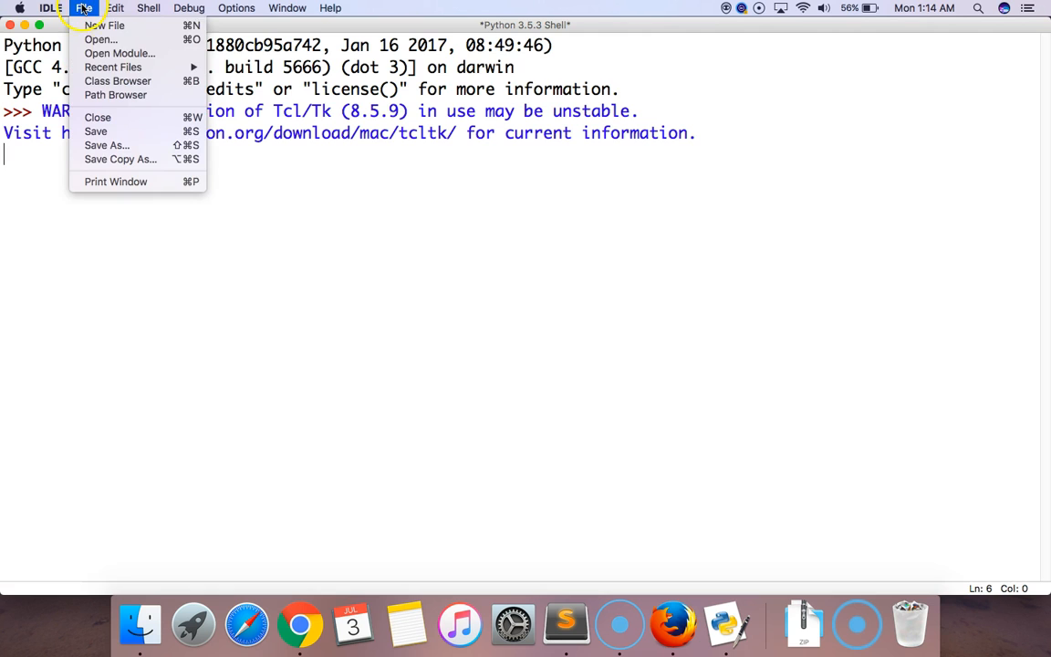
{"action": "left_click", "coordinate": [105, 25]}
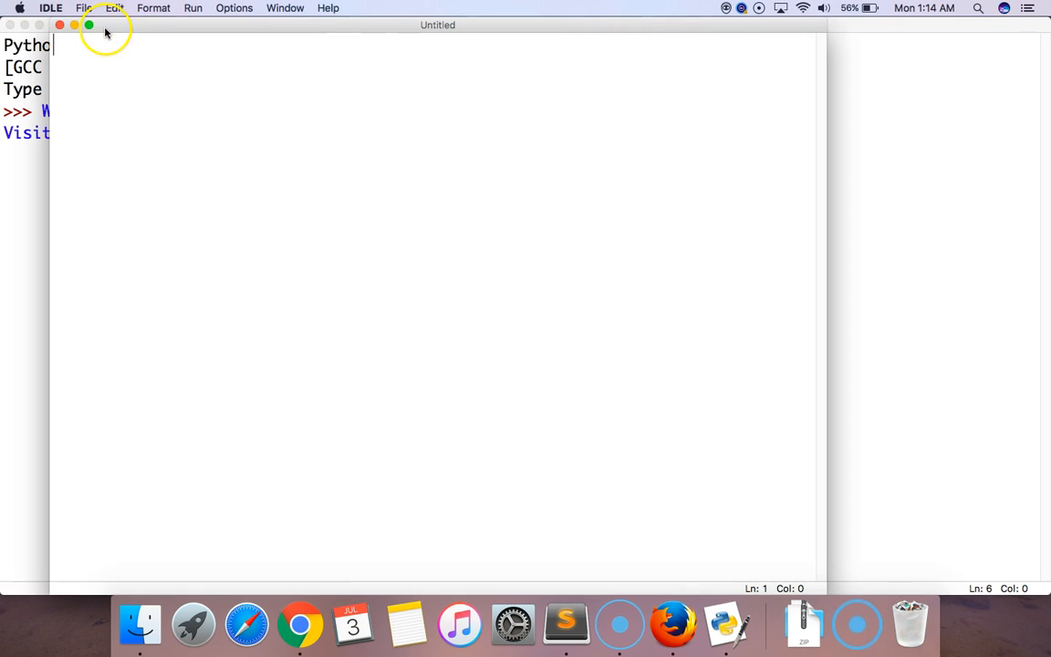
{"action": "left_click", "coordinate": [89, 25]}
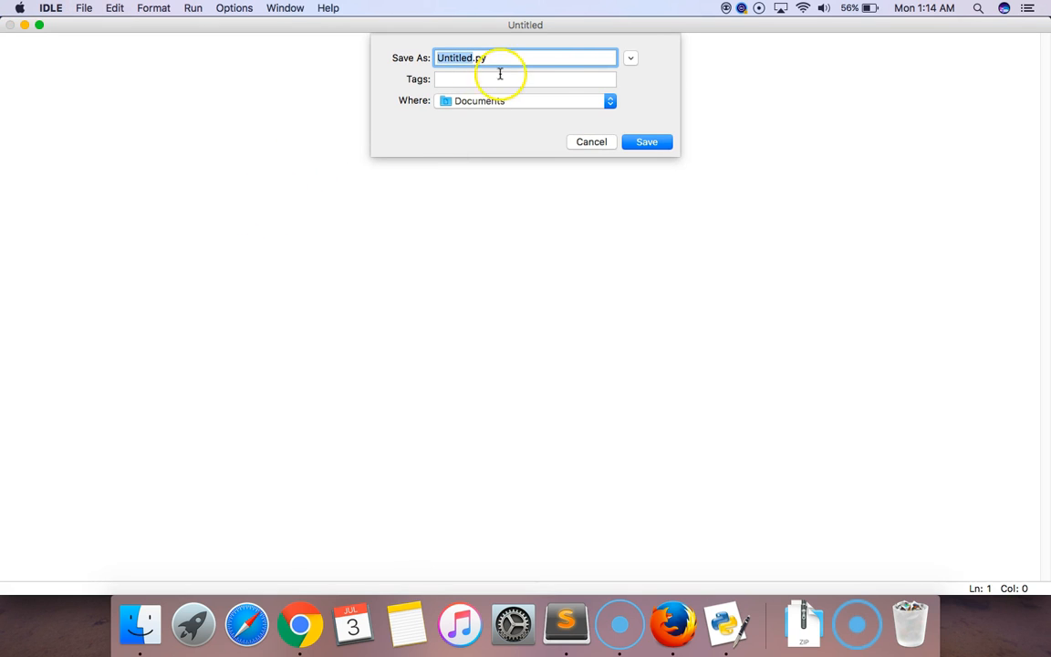
- Save the script as file.py on the Desktop and return to its editor
{"action": "left_click", "coordinate": [609, 100]}
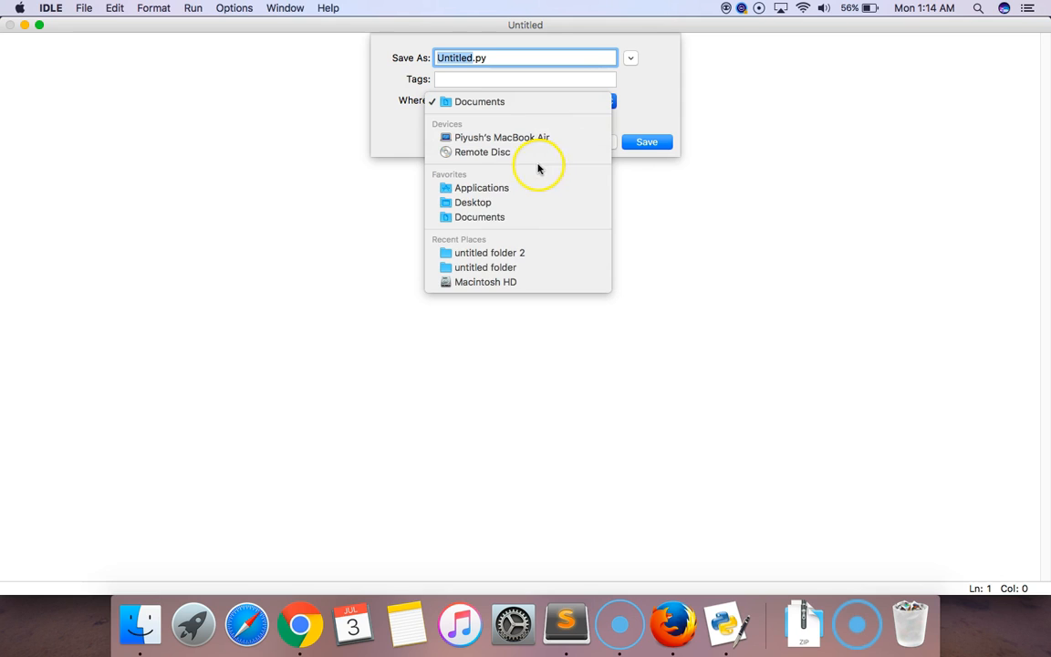
{"action": "left_click", "coordinate": [473, 202]}
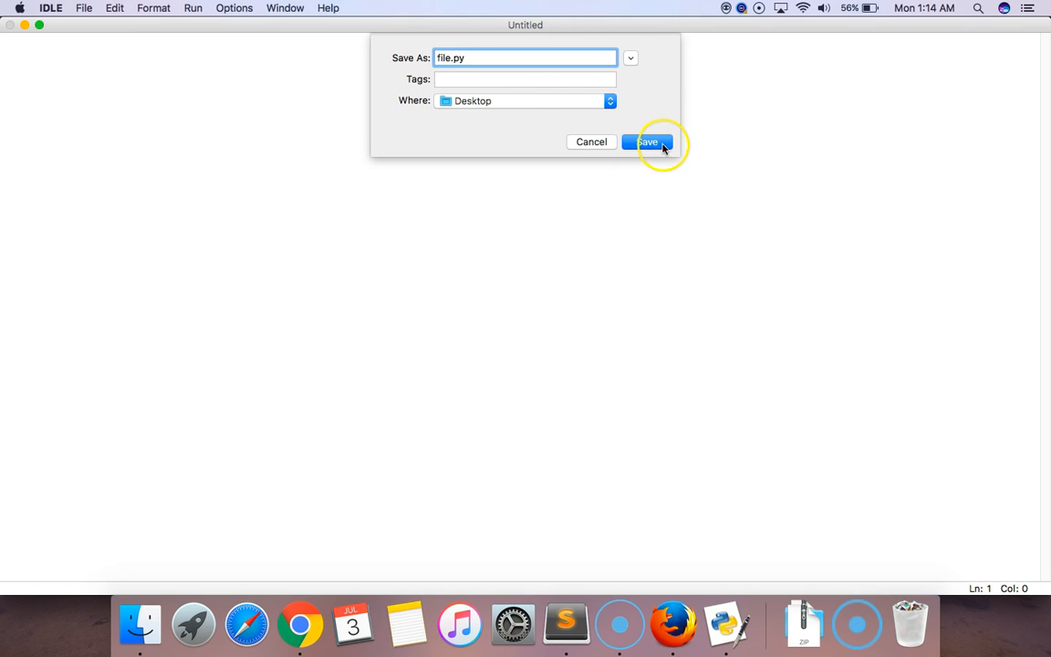
{"action": "left_click", "coordinate": [646, 141]}
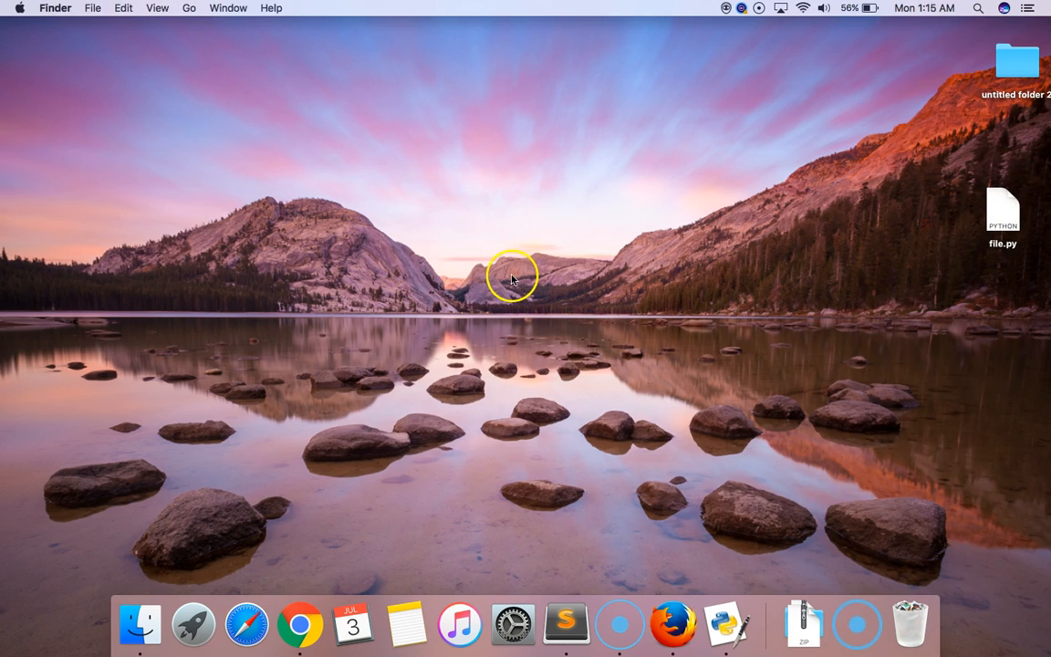
{"action": "double_click", "coordinate": [1002, 212]}
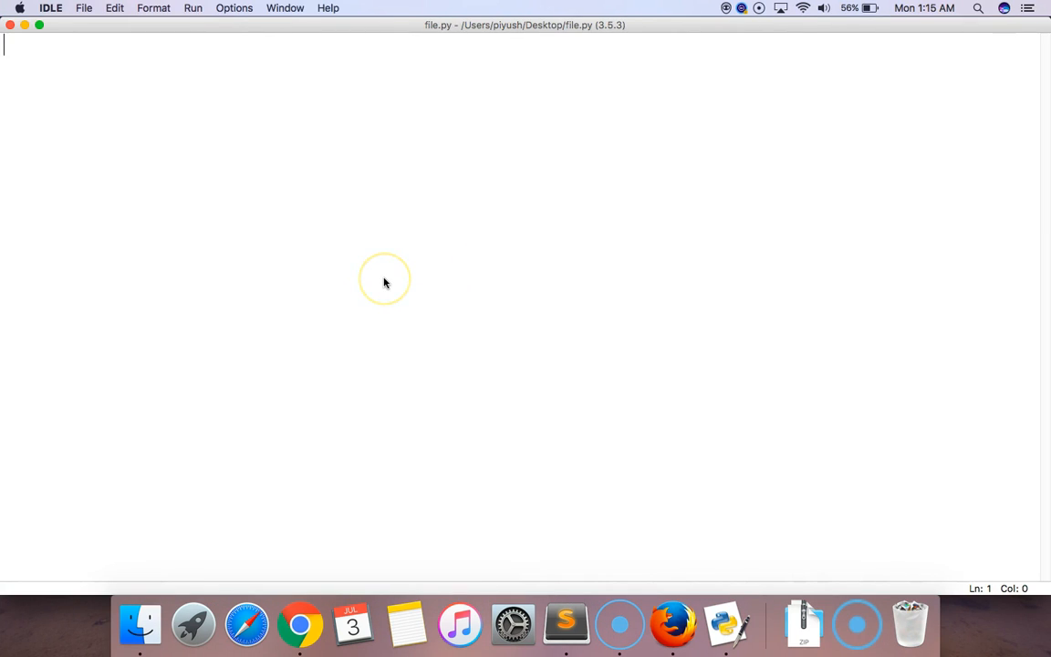
- Type file=open('python.txt',) as the first line, filling in the file name inside the quotes
{"action": "type", "text": "file=open()"}
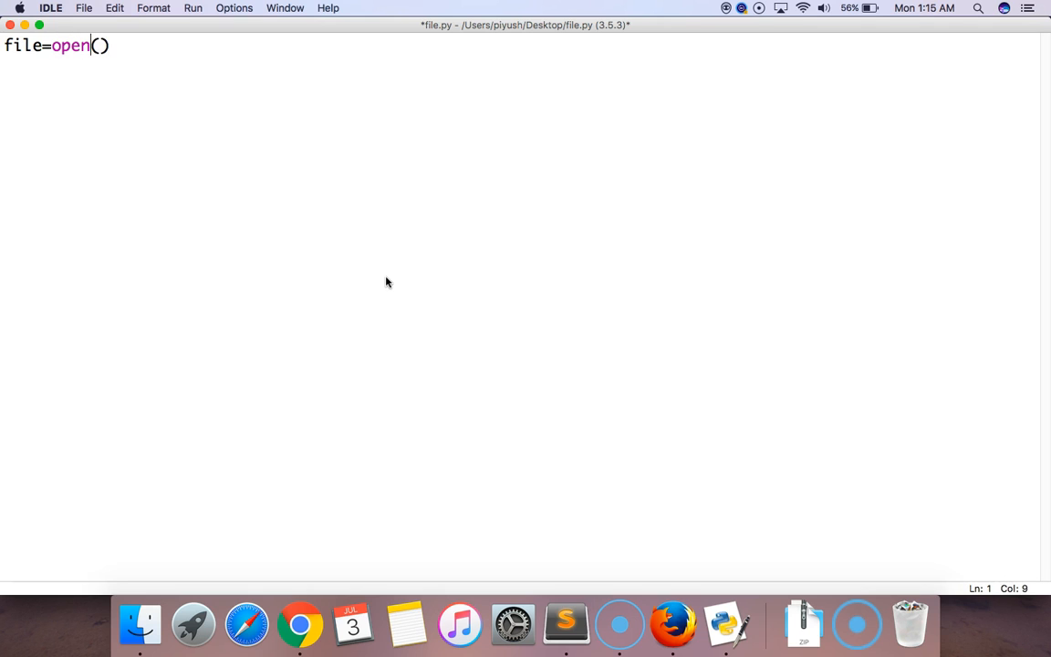
{"action": "type", "text": "''"}
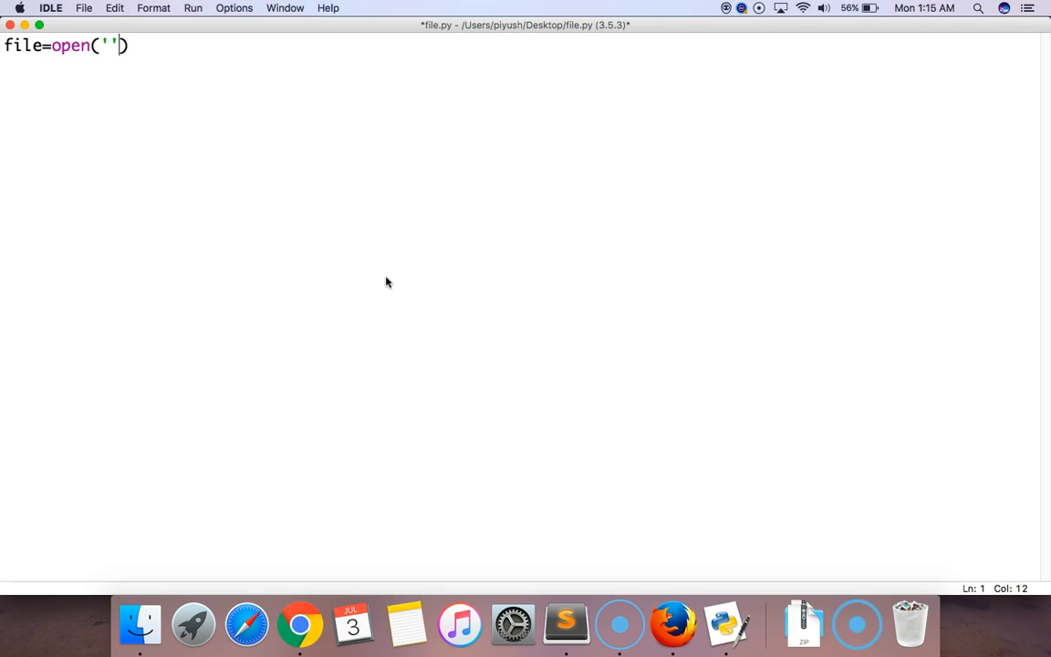
{"action": "key", "text": "Left"}
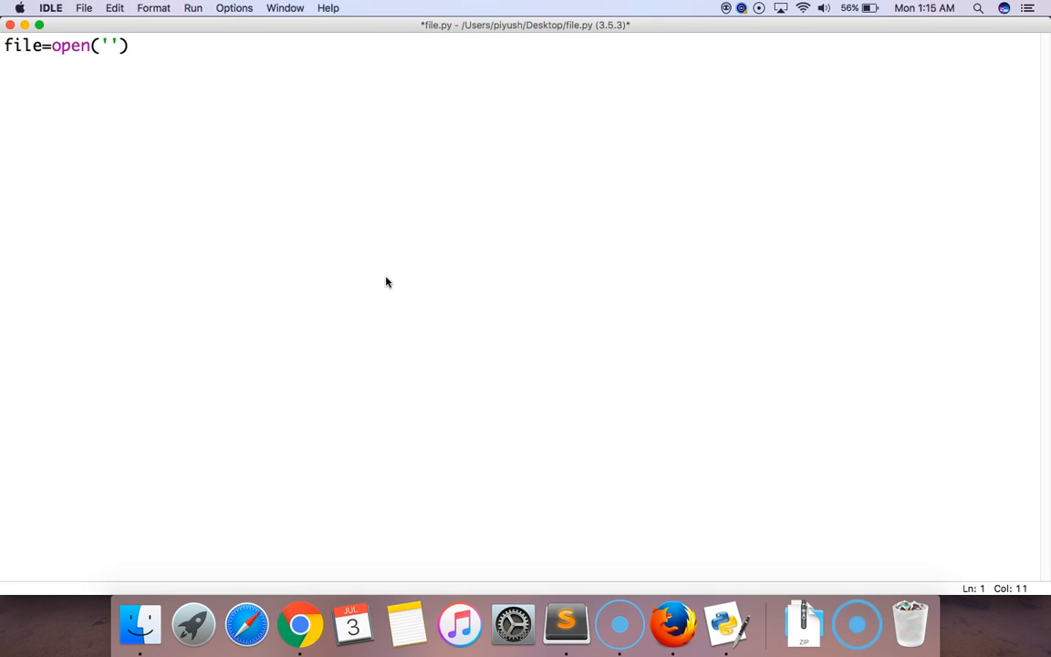
{"action": "type", "text": "python.t"}
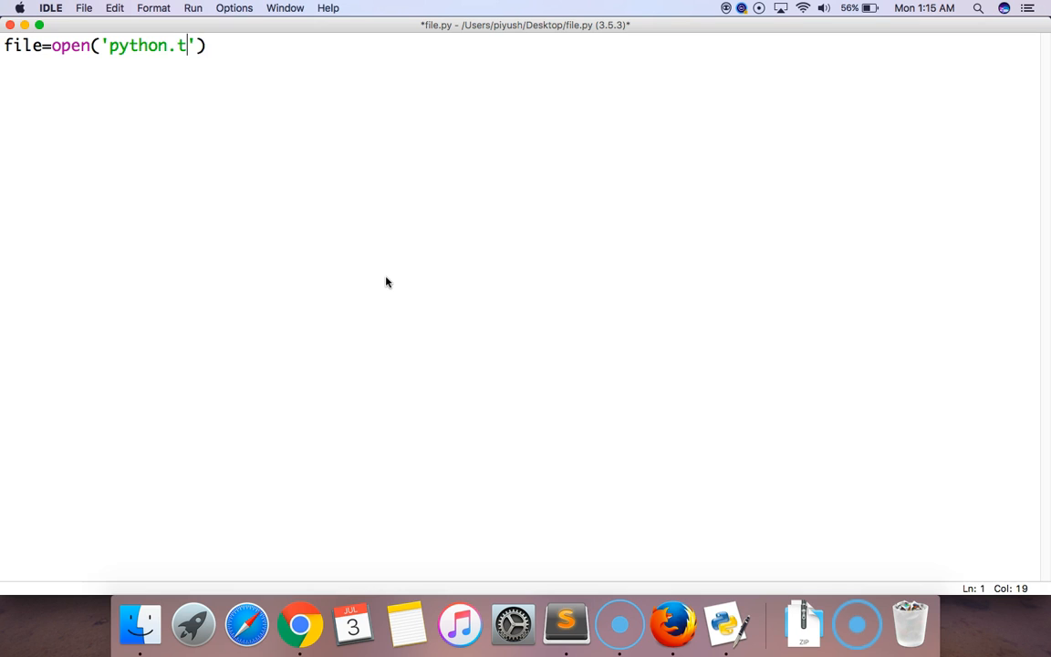
{"action": "type", "text": "xt"}
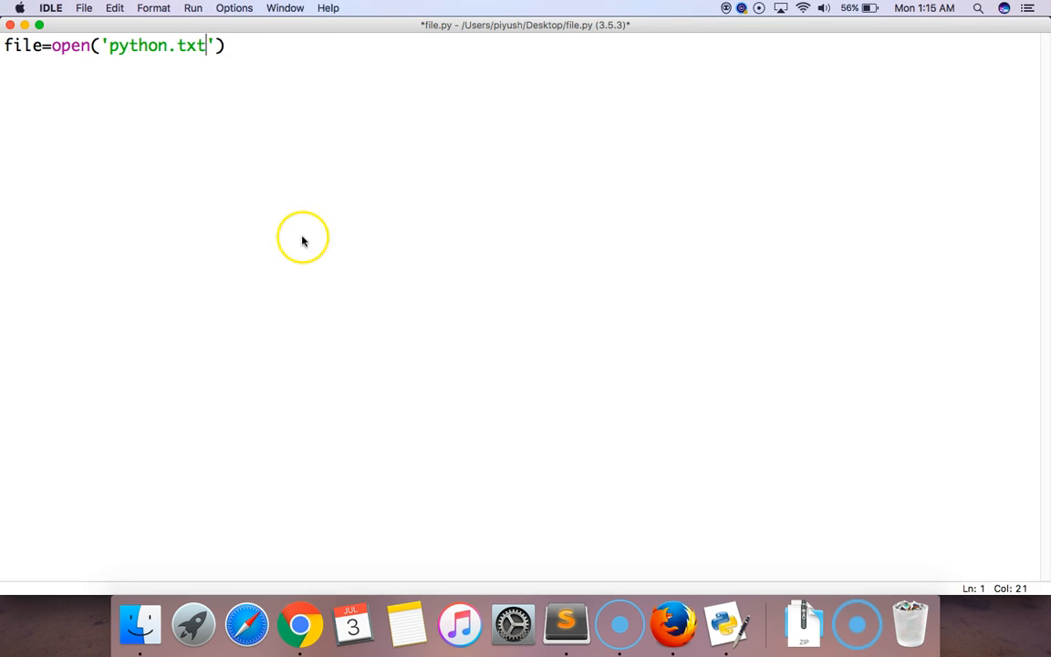
{"action": "double_click", "coordinate": [139, 45]}
{"action": "type", "text": ","}
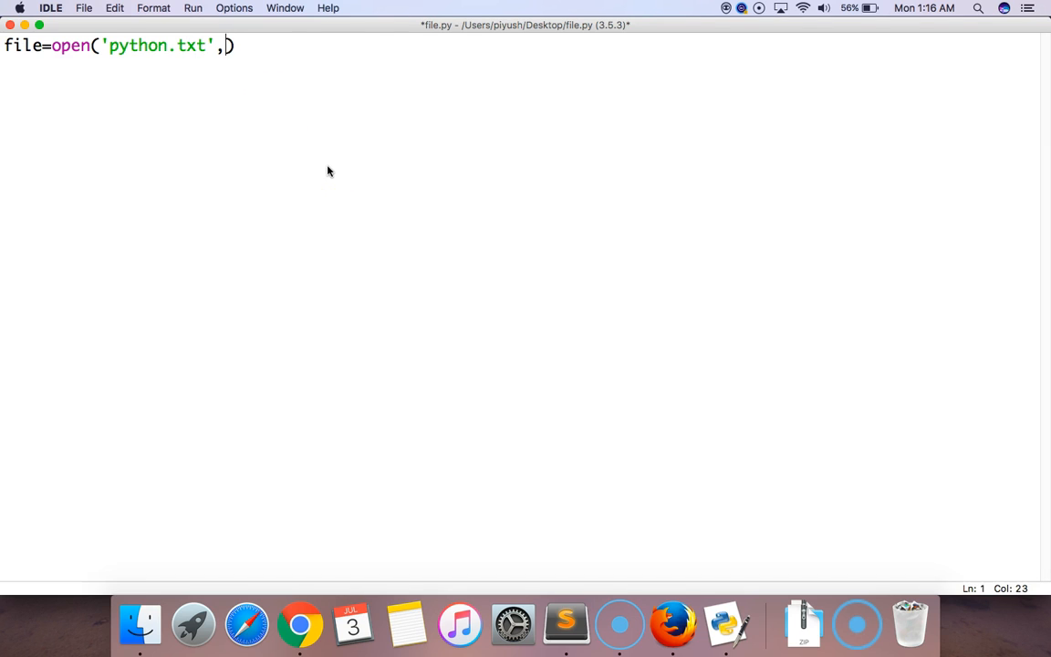
{"action": "mouse_move", "coordinate": [302, 138]}
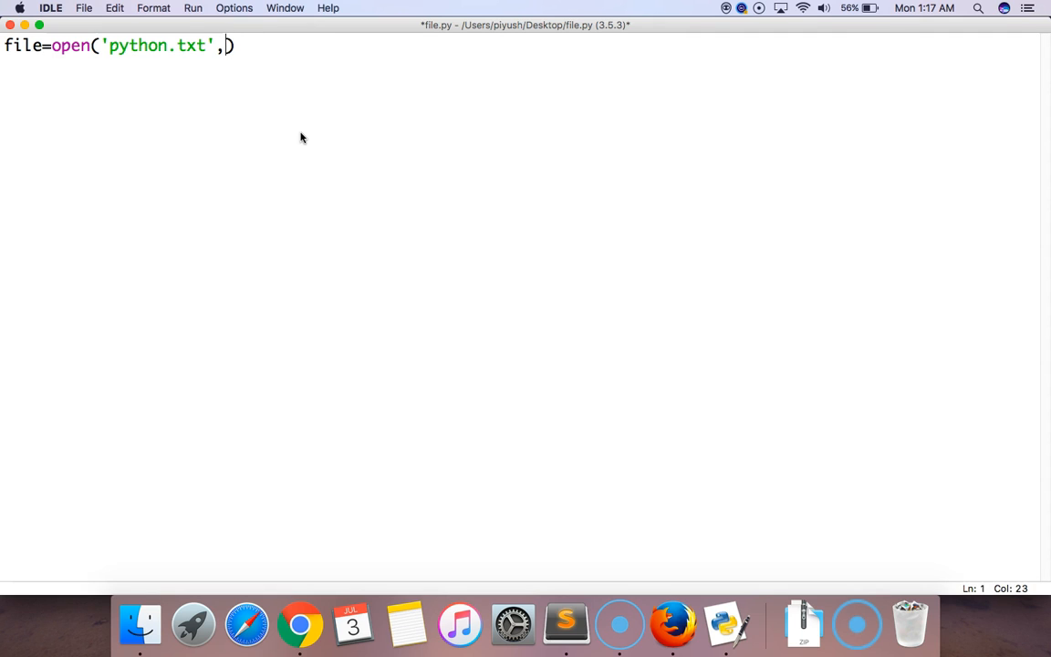
- Add w+ as the open mode after the comma, retyping the plus sign
{"action": "type", "text": "w"}
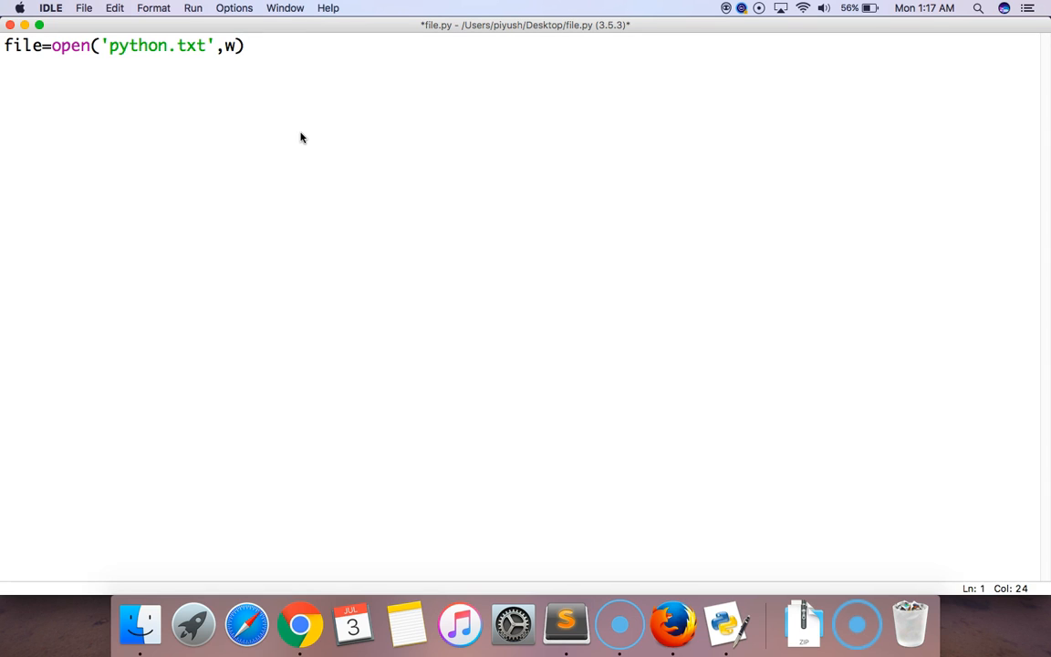
{"action": "type", "text": "+"}
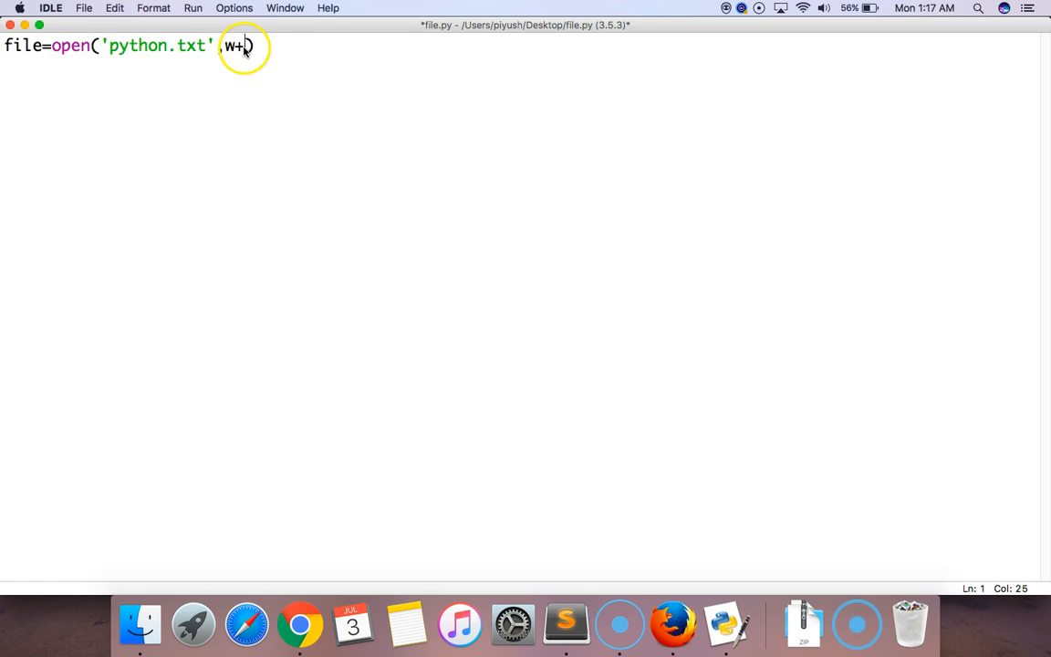
{"action": "type", "text": ")"}
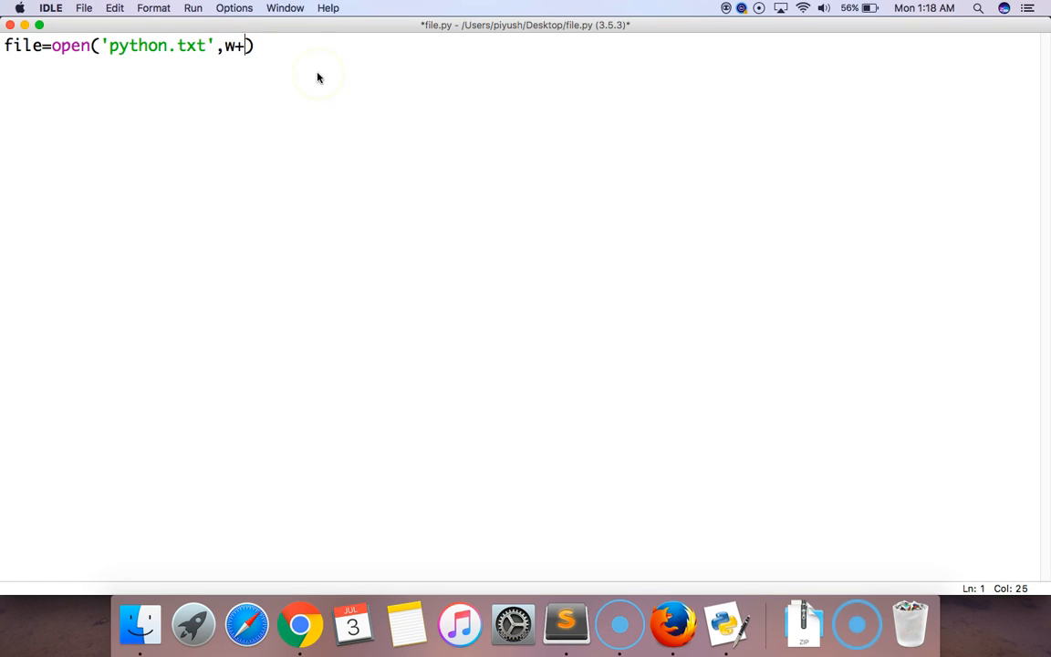
{"action": "key", "text": "backspace"}
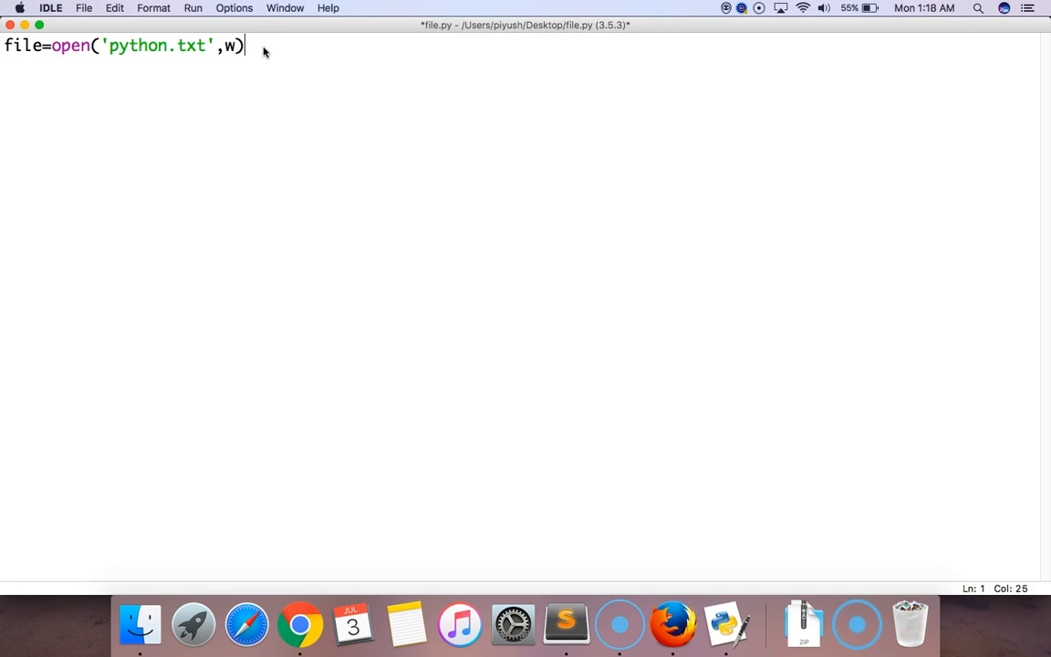
{"action": "type", "text": "+"}
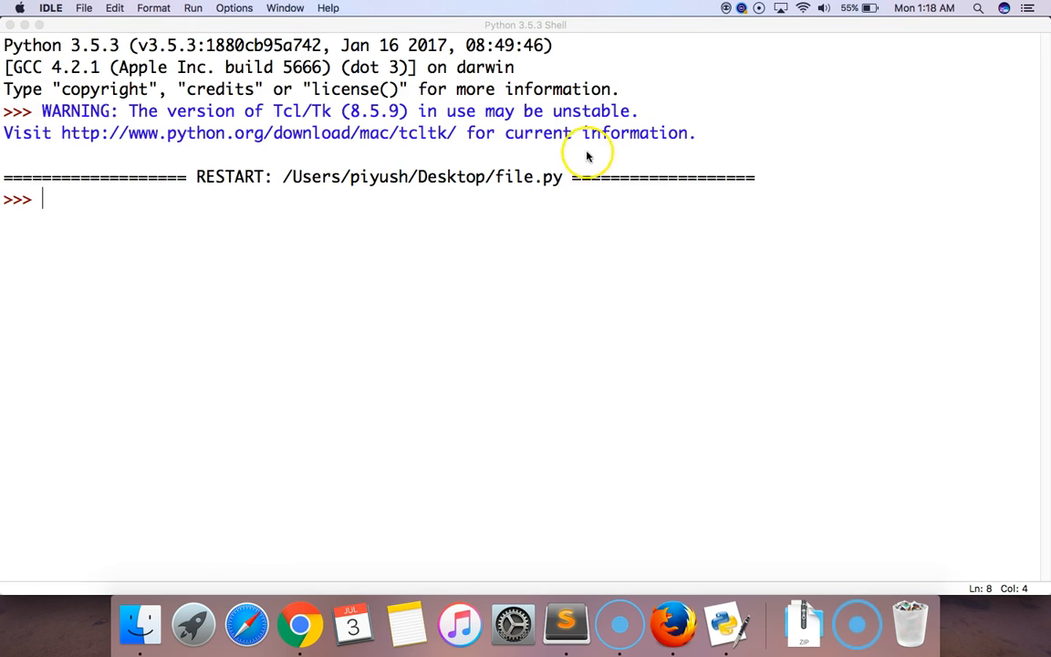
{"action": "mouse_move", "coordinate": [265, 226]}
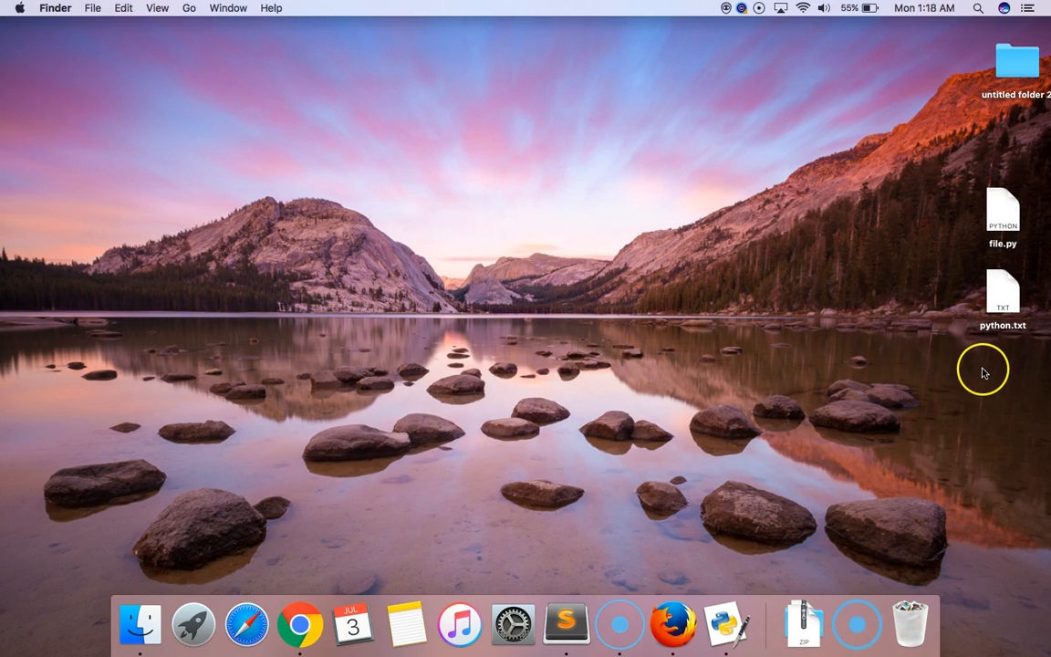
- Open python.txt from the Desktop in TextEdit to confirm it is empty
{"action": "double_click", "coordinate": [1003, 297]}
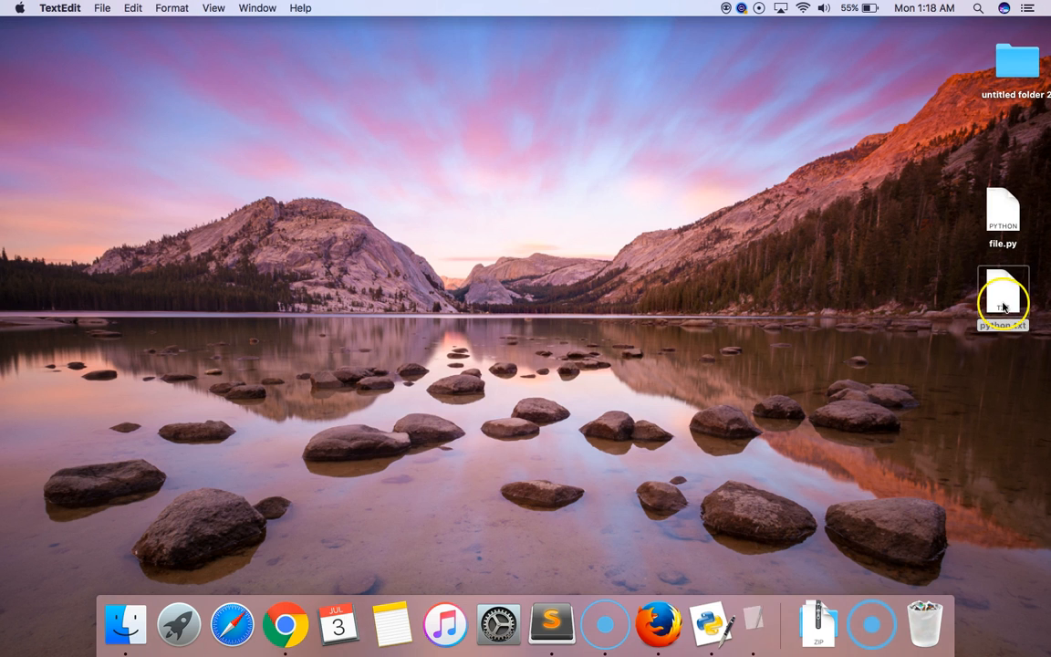
{"action": "double_click", "coordinate": [1002, 299]}
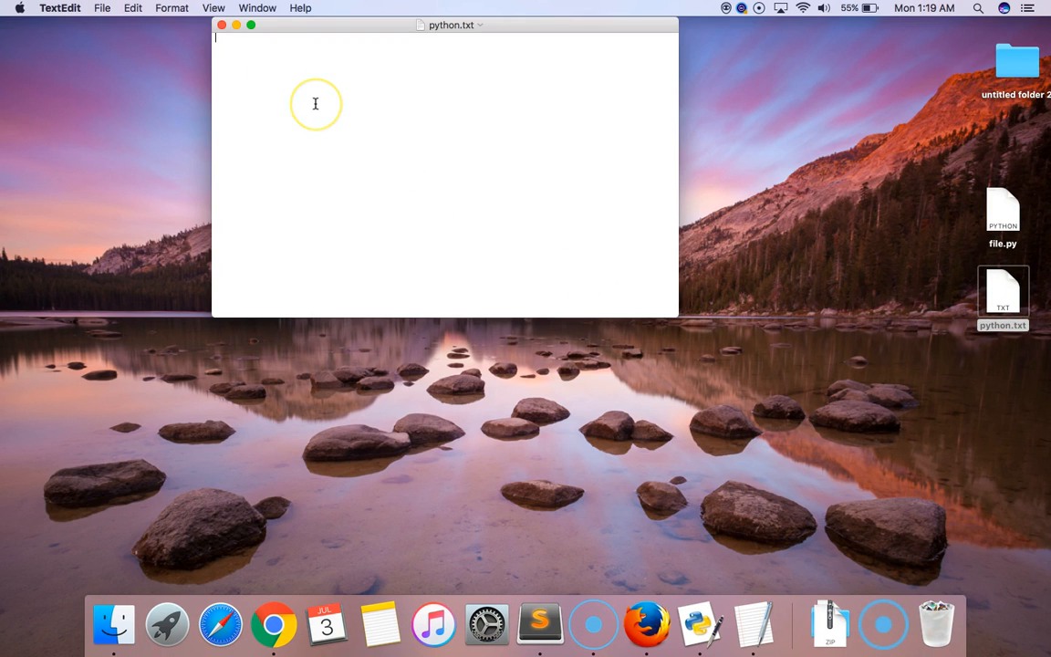